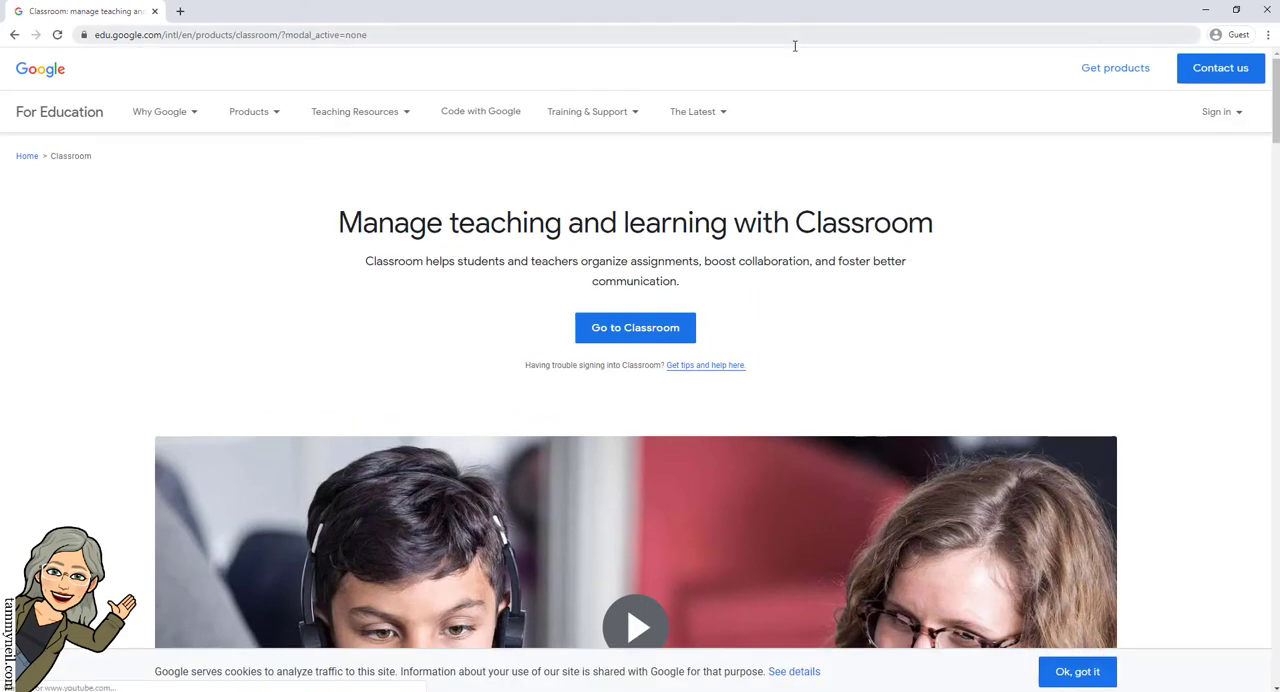
mouse_move(636, 328)
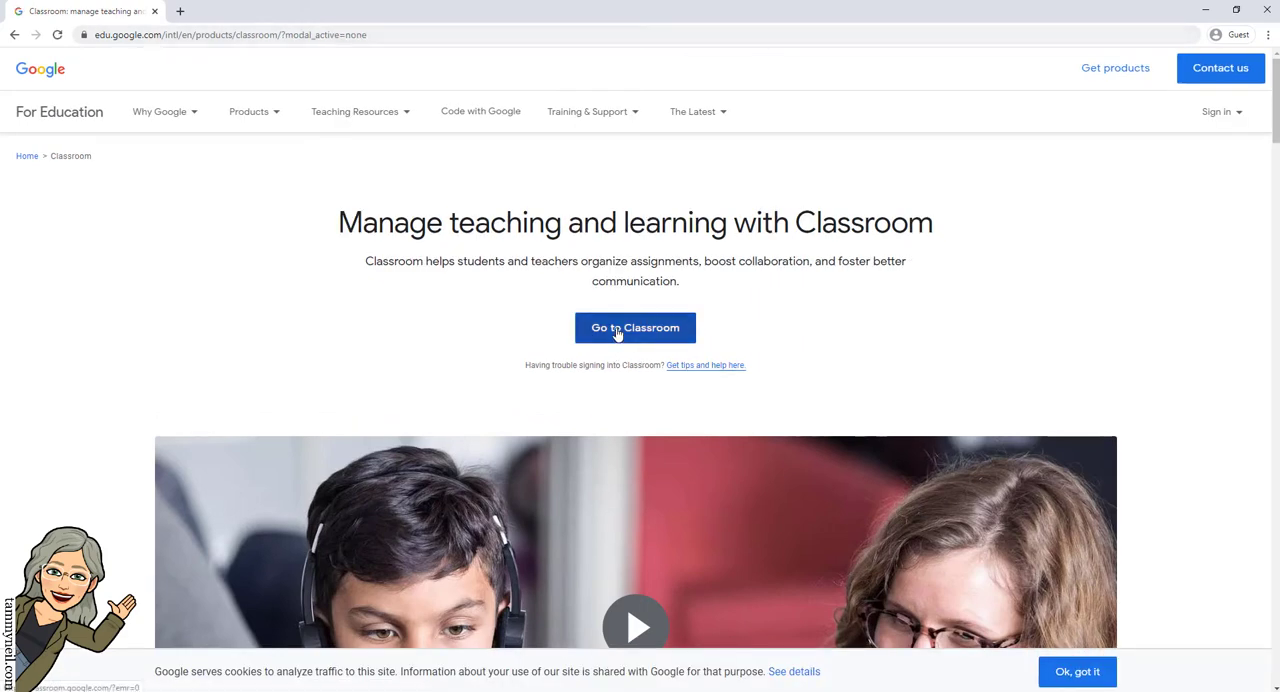
Go to Classroom from the Google for Education page so the sign-in opens
left_click(636, 328)
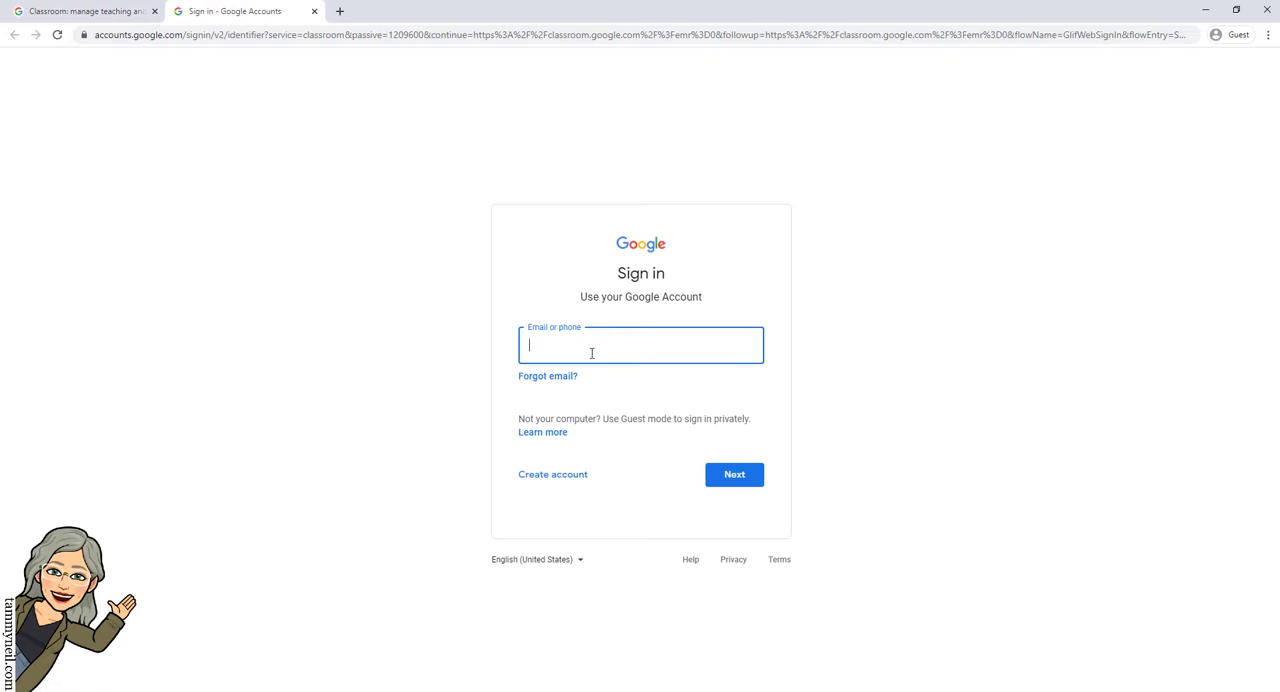
Sign in with the student email and password and accept the new account's terms
type("student")
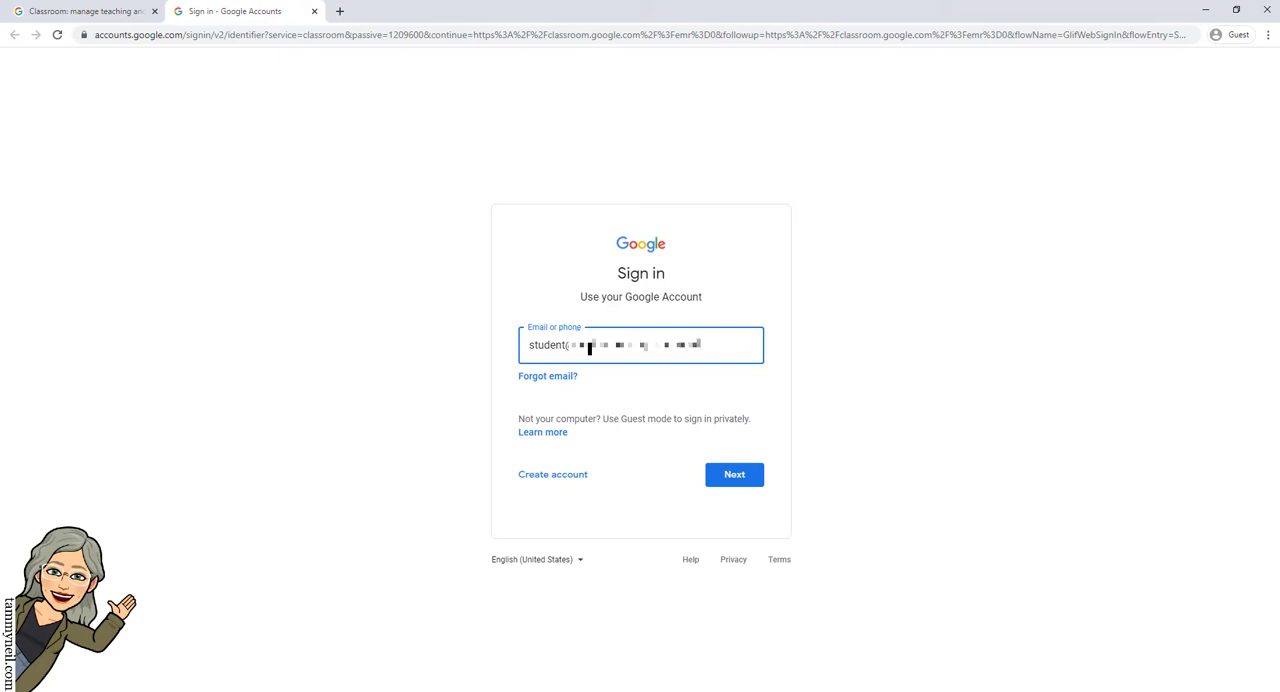
left_click(734, 474)
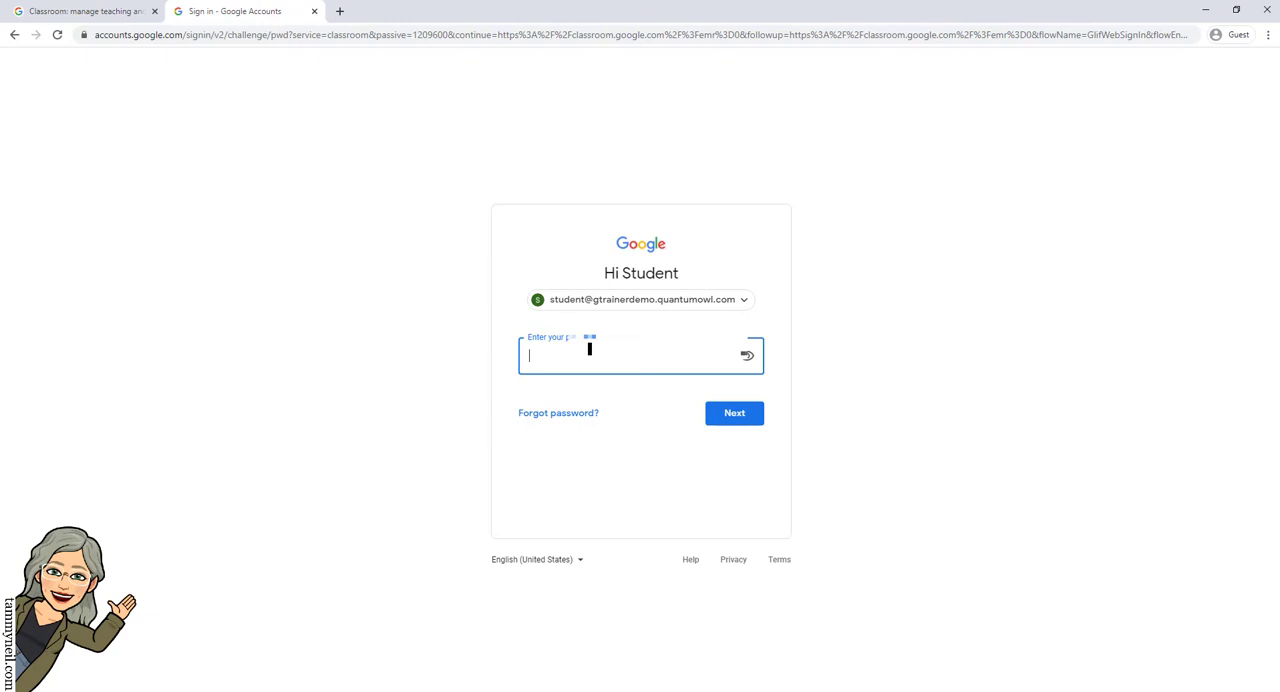
type("•")
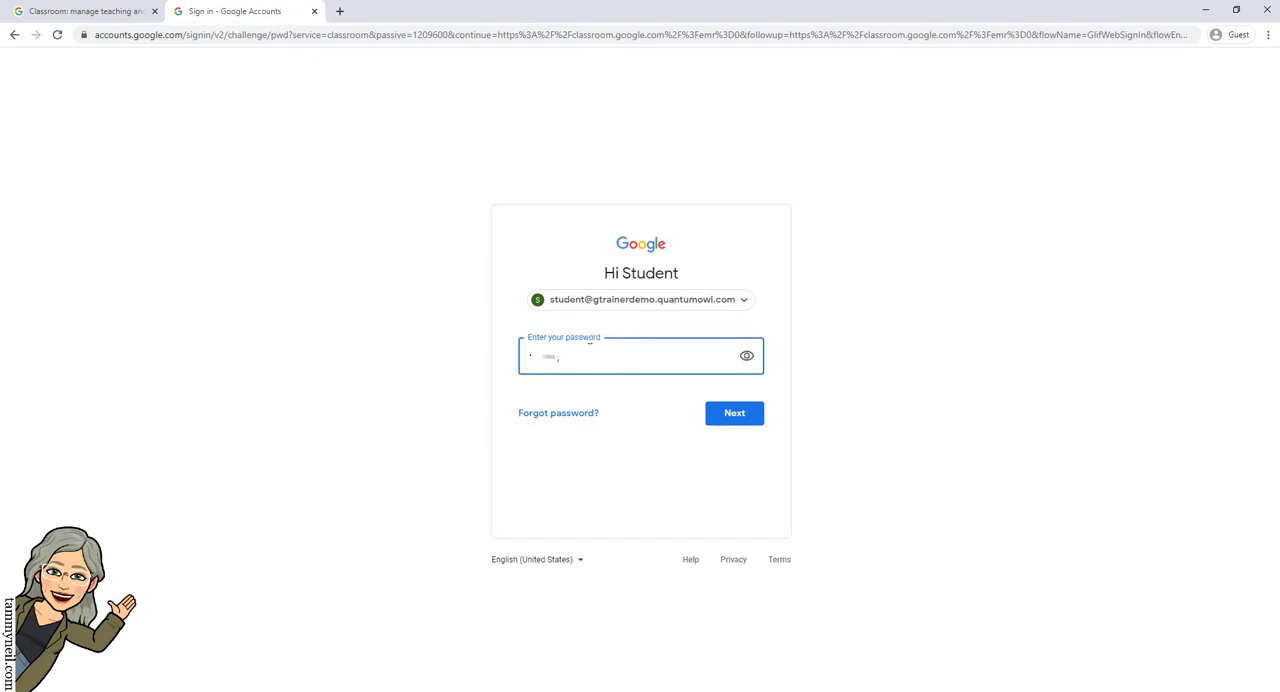
left_click(734, 412)
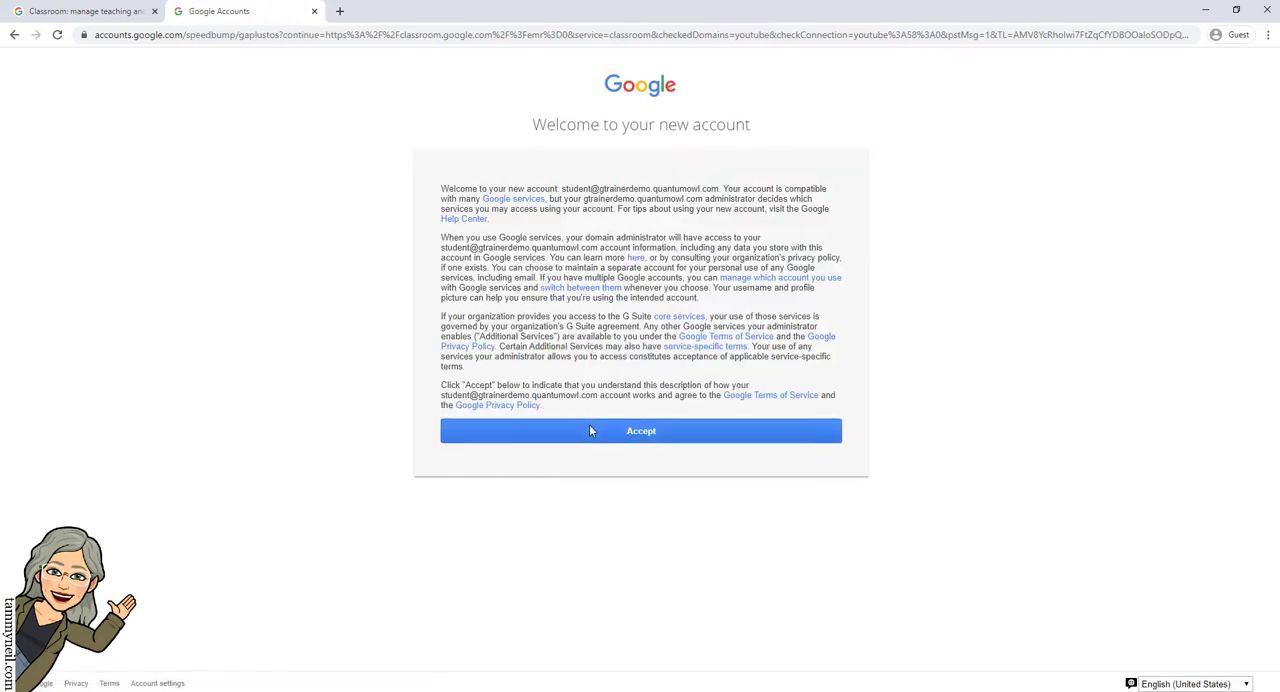
left_click(640, 430)
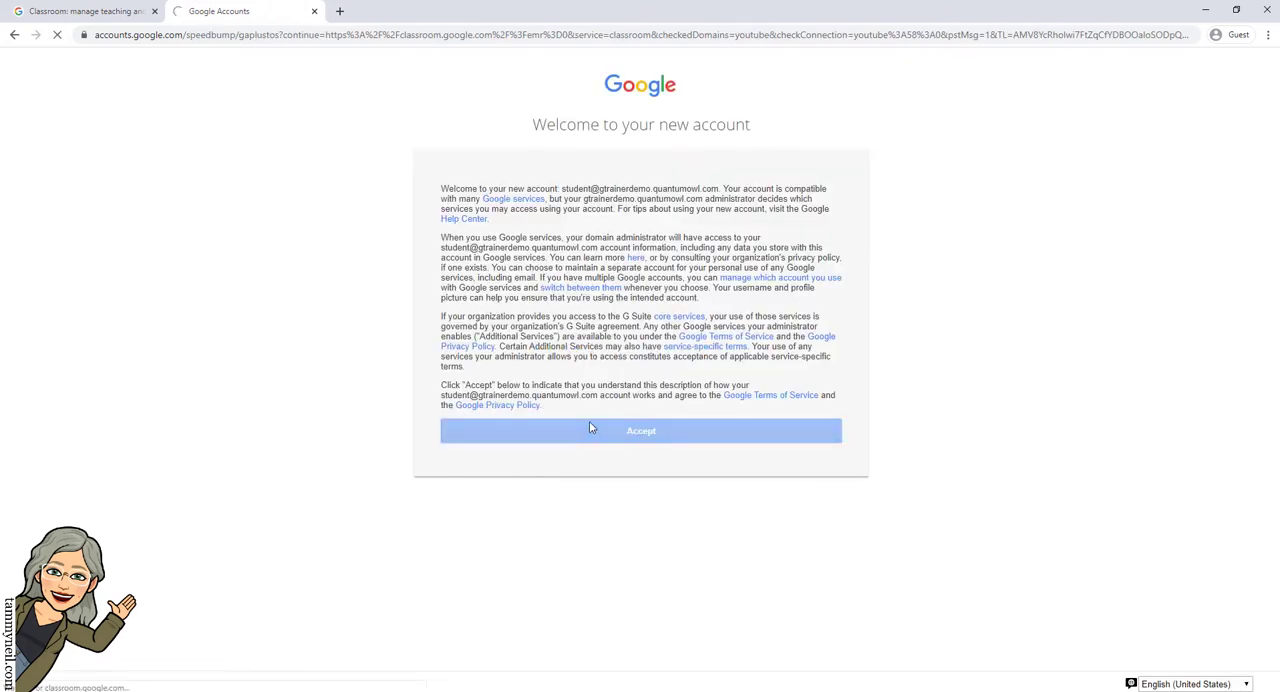
left_click(640, 430)
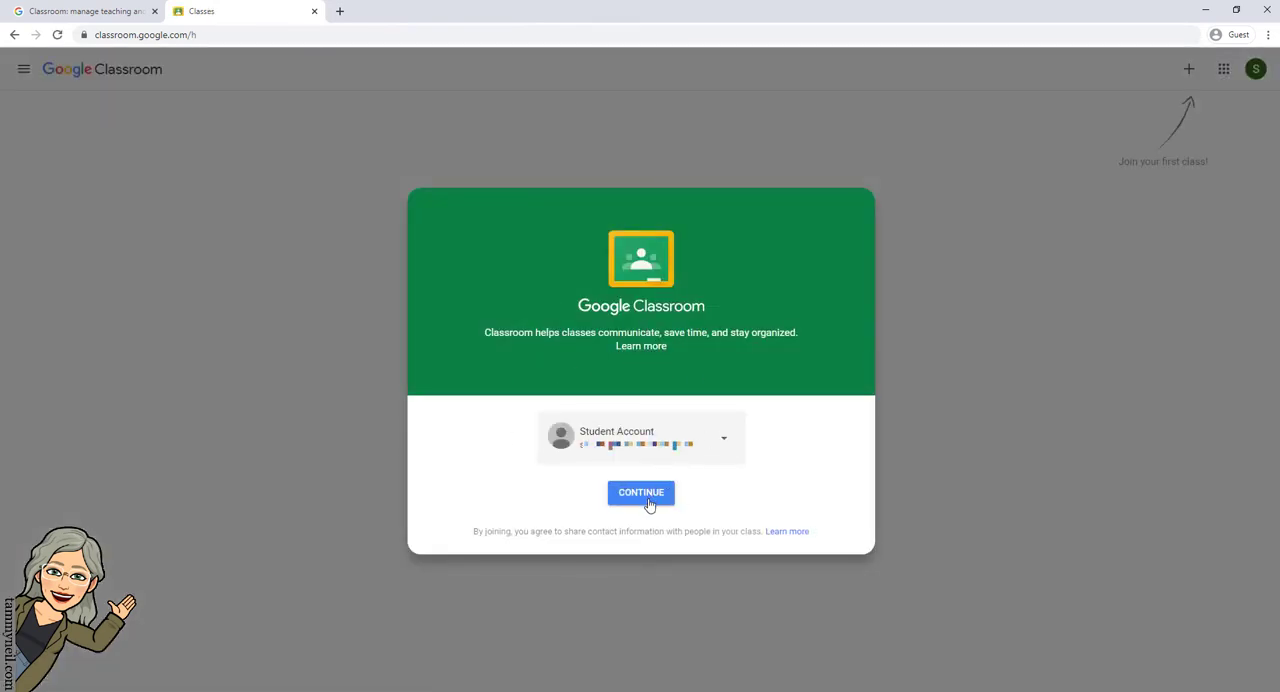
mouse_move(676, 430)
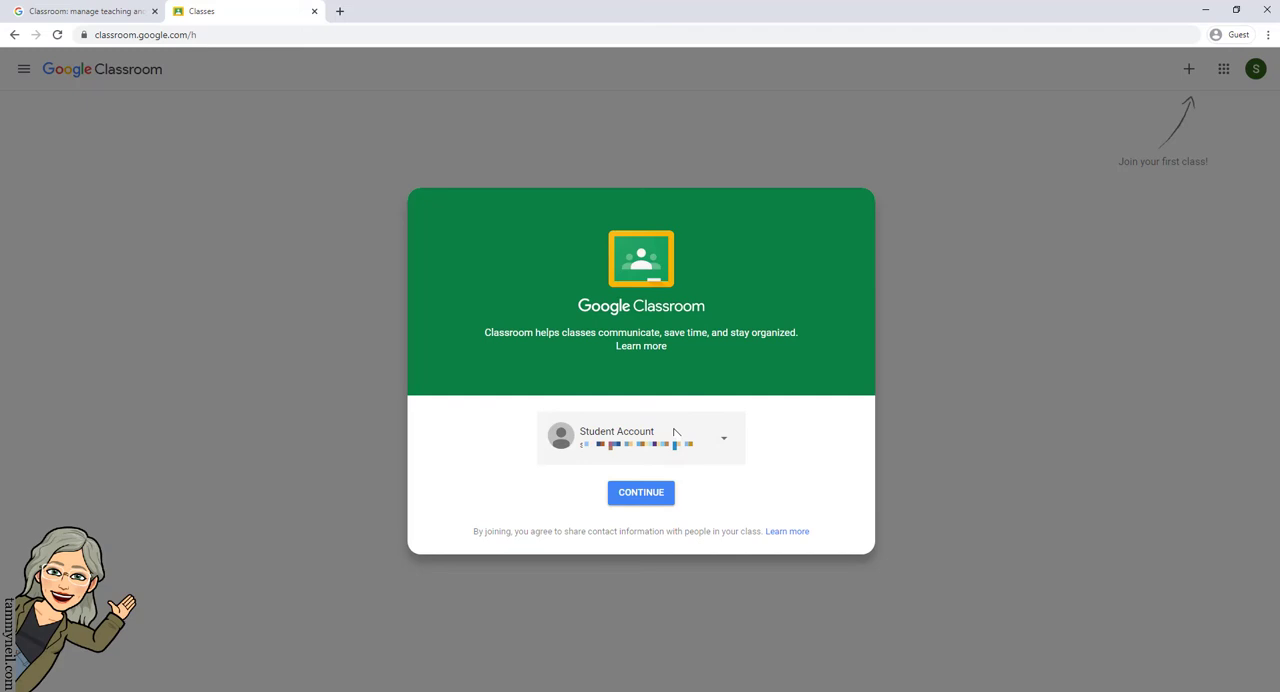
Confirm the Student Account role and continue to the empty classes home page
left_click(640, 492)
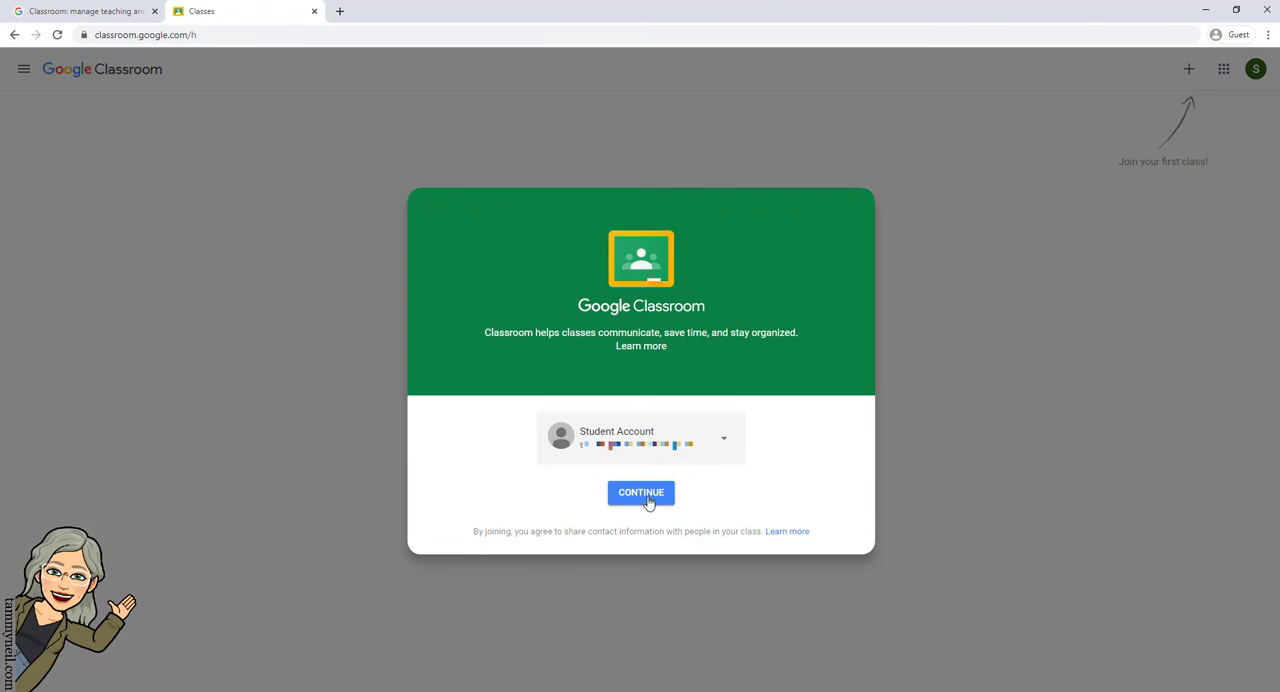
left_click(640, 492)
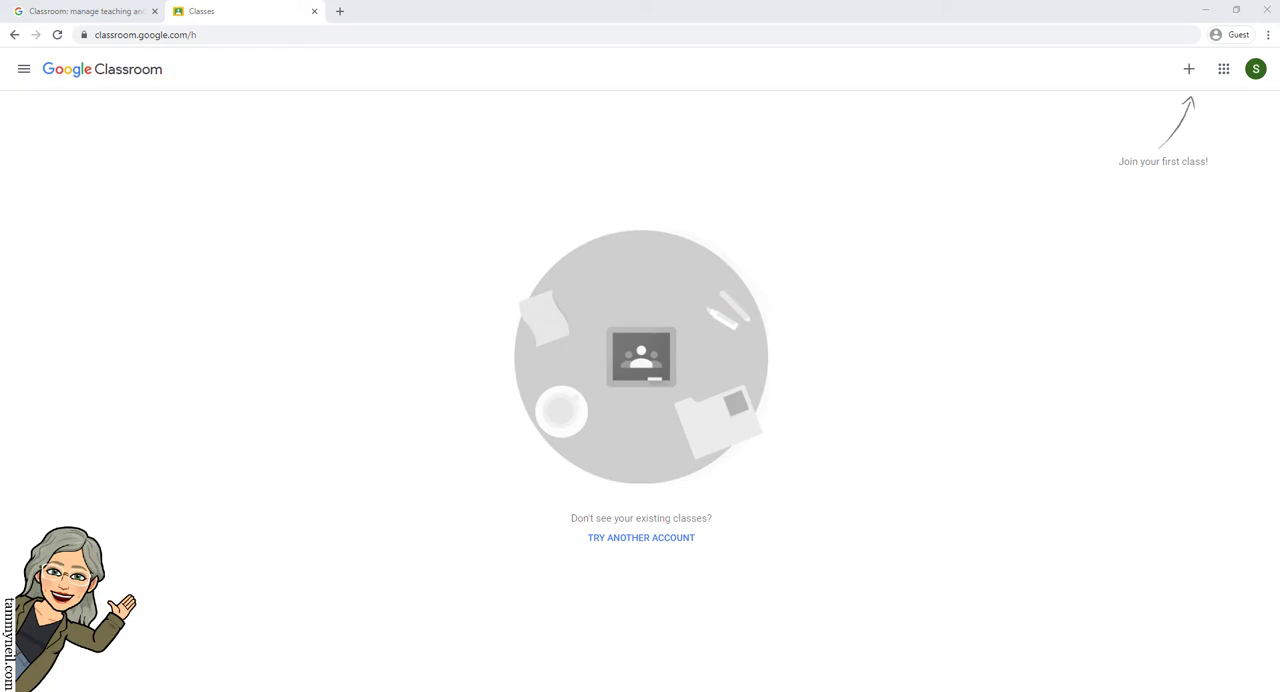
mouse_move(1196, 36)
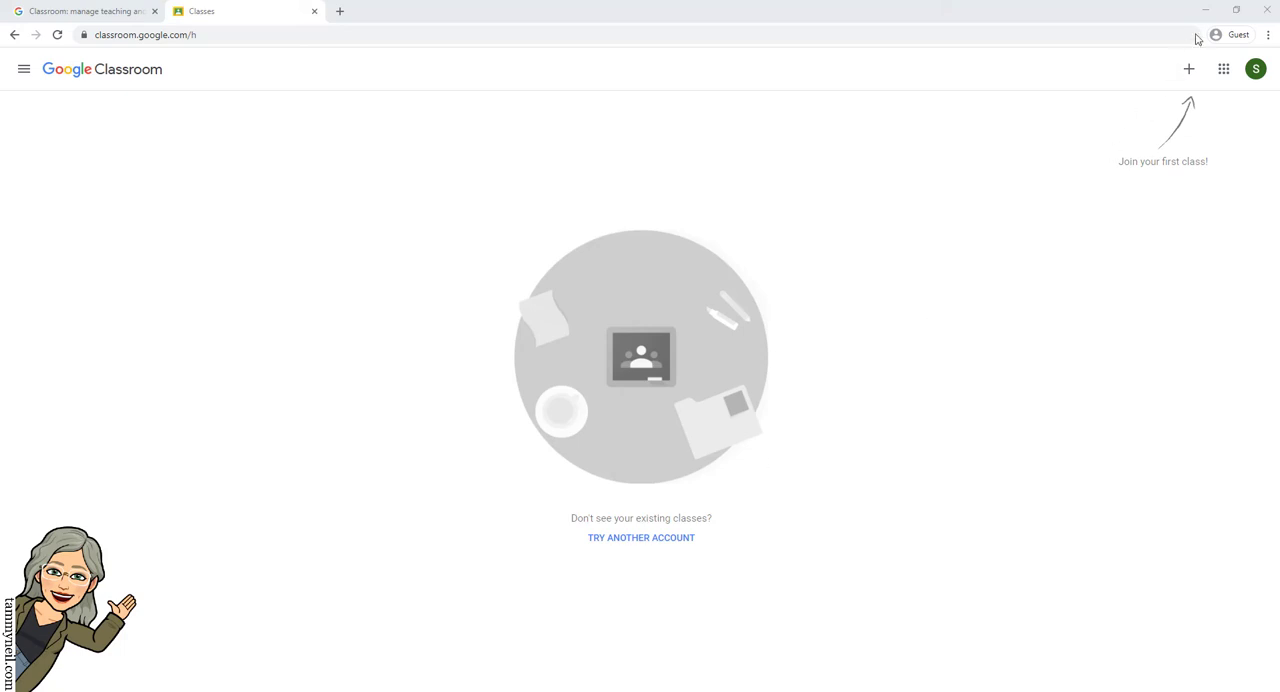
mouse_move(1188, 68)
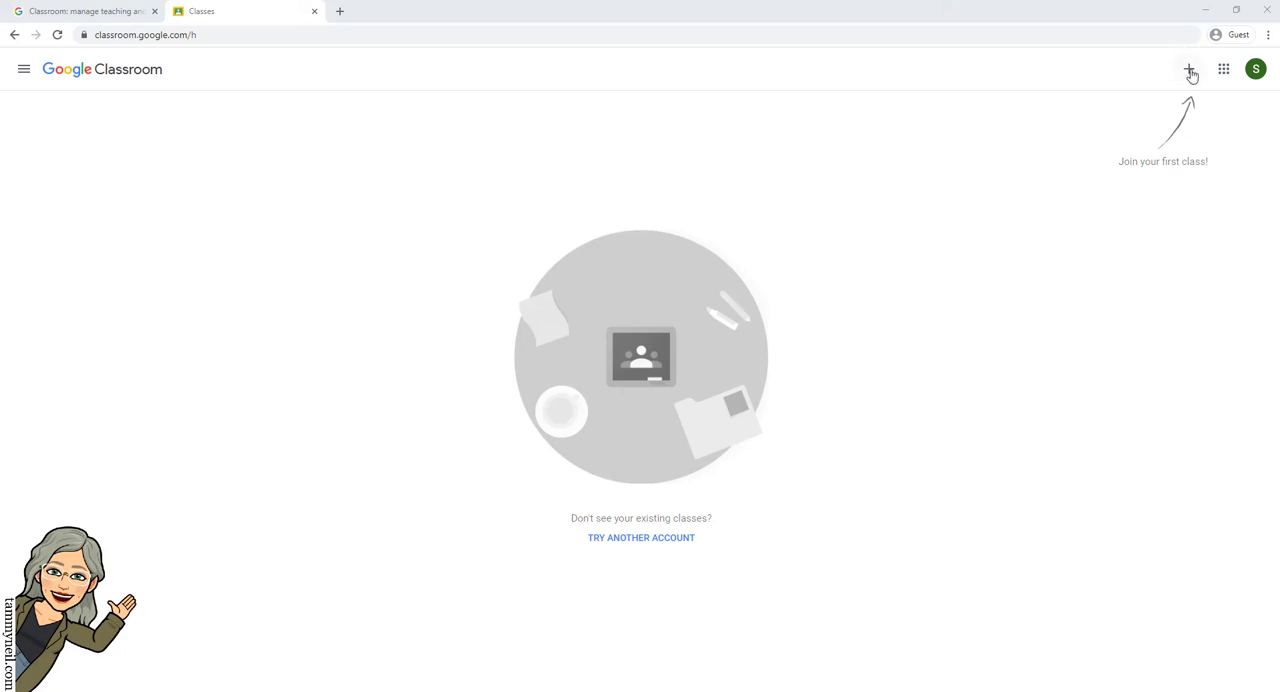
Join the teacher's class by entering and submitting its class code
left_click(1188, 68)
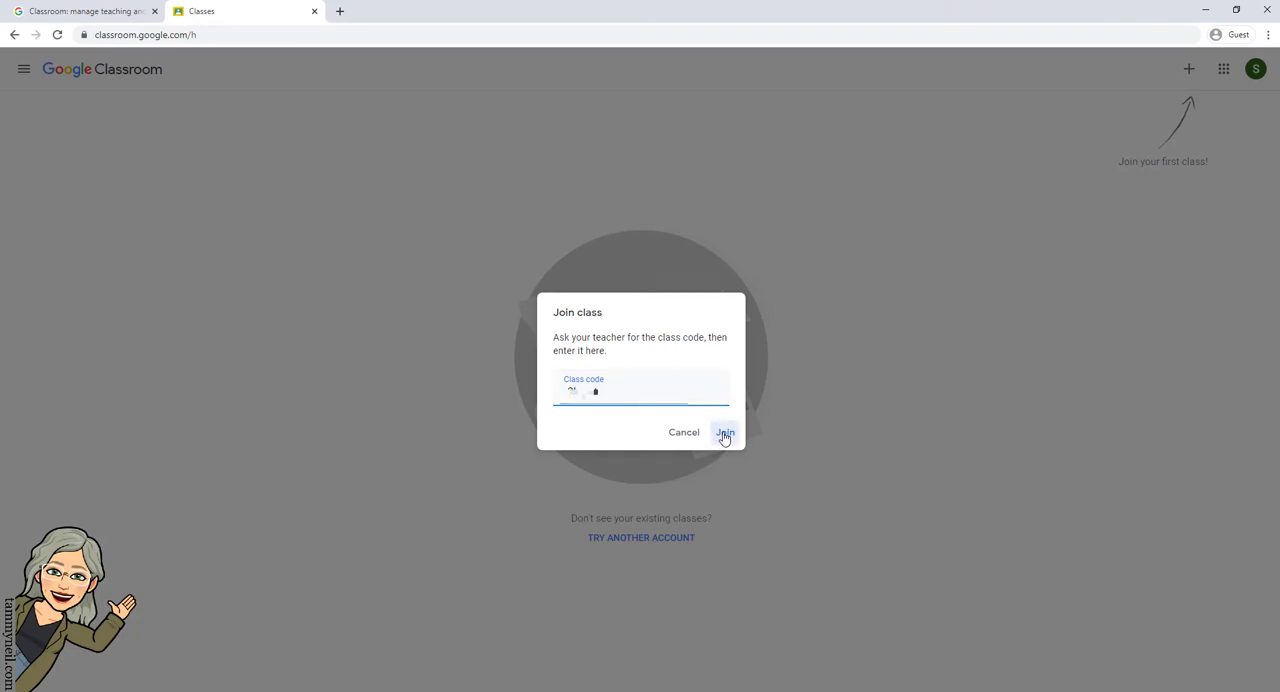
left_click(724, 432)
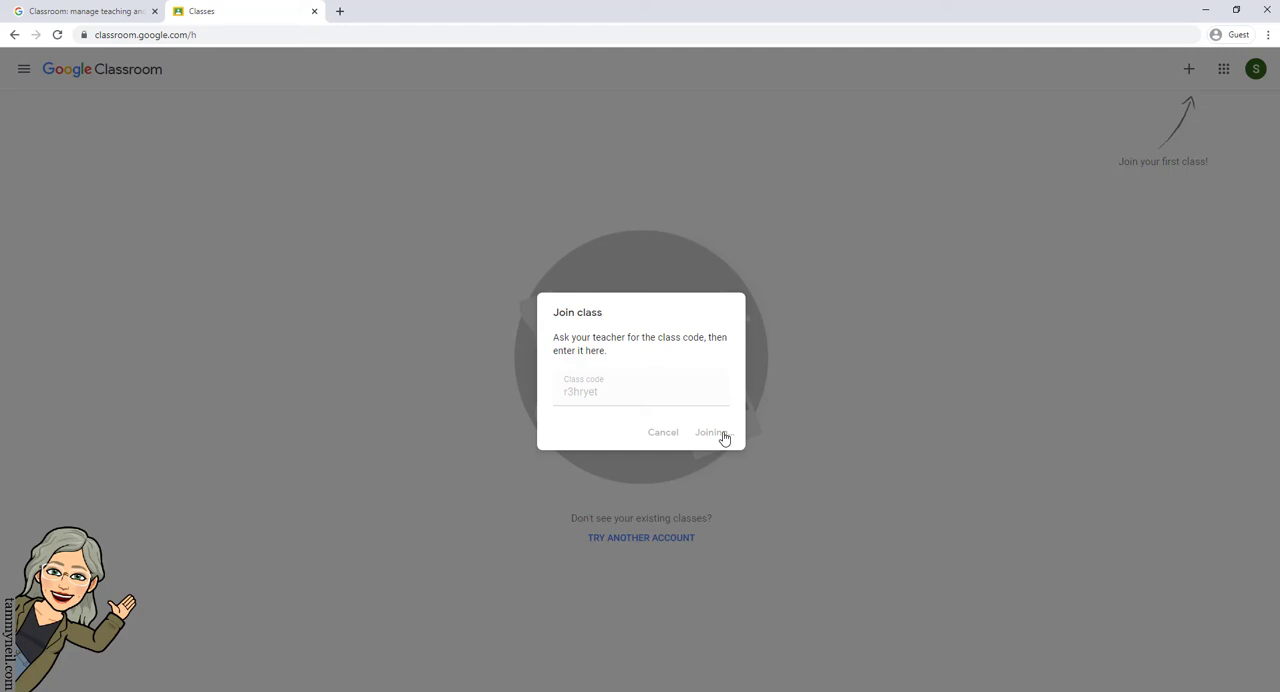
left_click(710, 430)
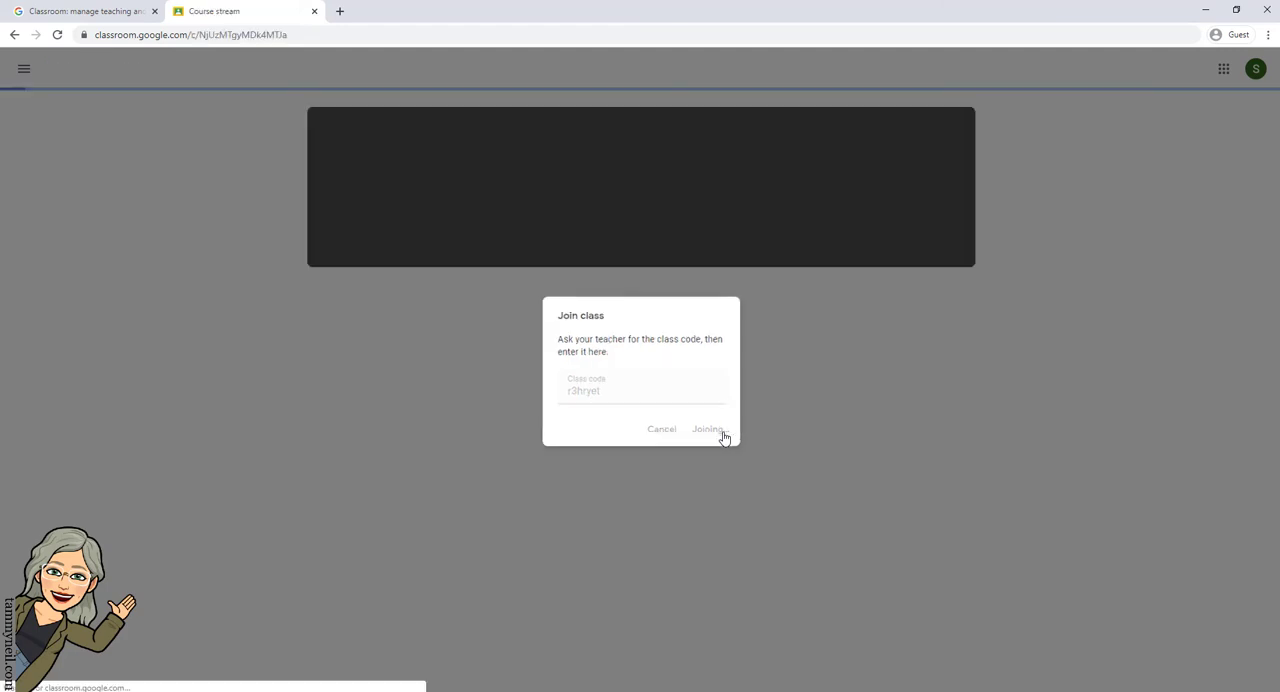
Look through Practice Class's Classwork and People pages, dismissing the tip, and return to Stream
left_click(708, 428)
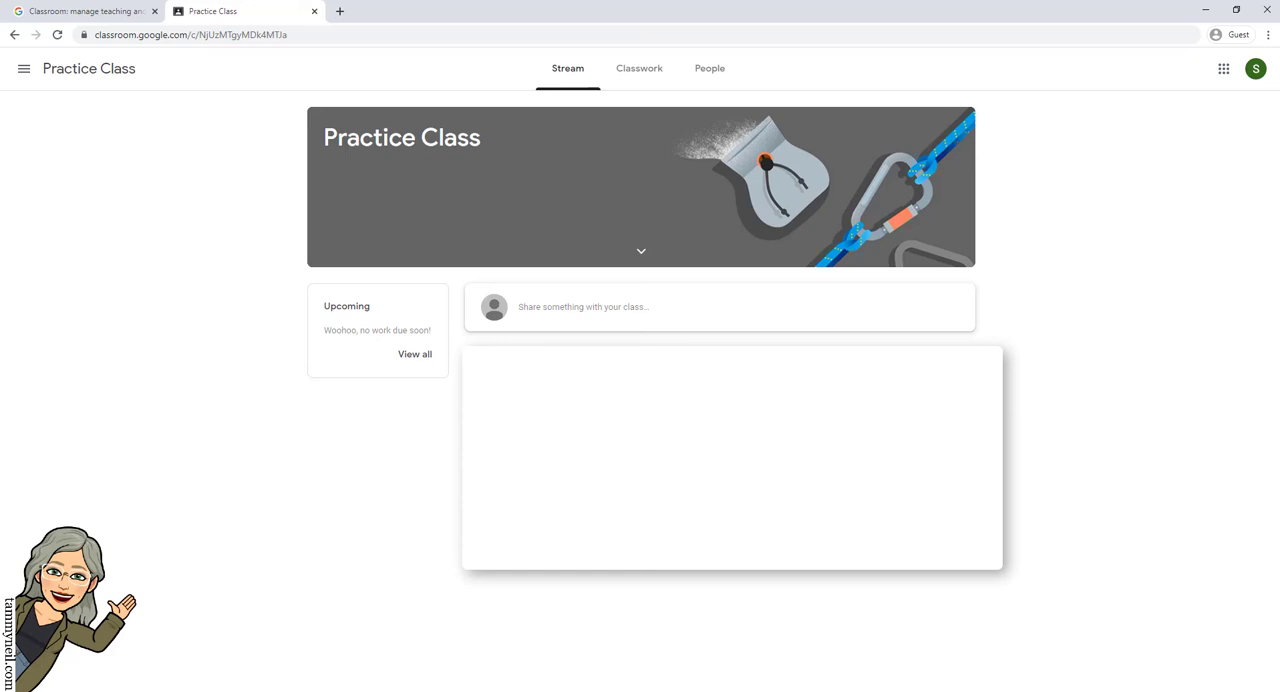
left_click(640, 68)
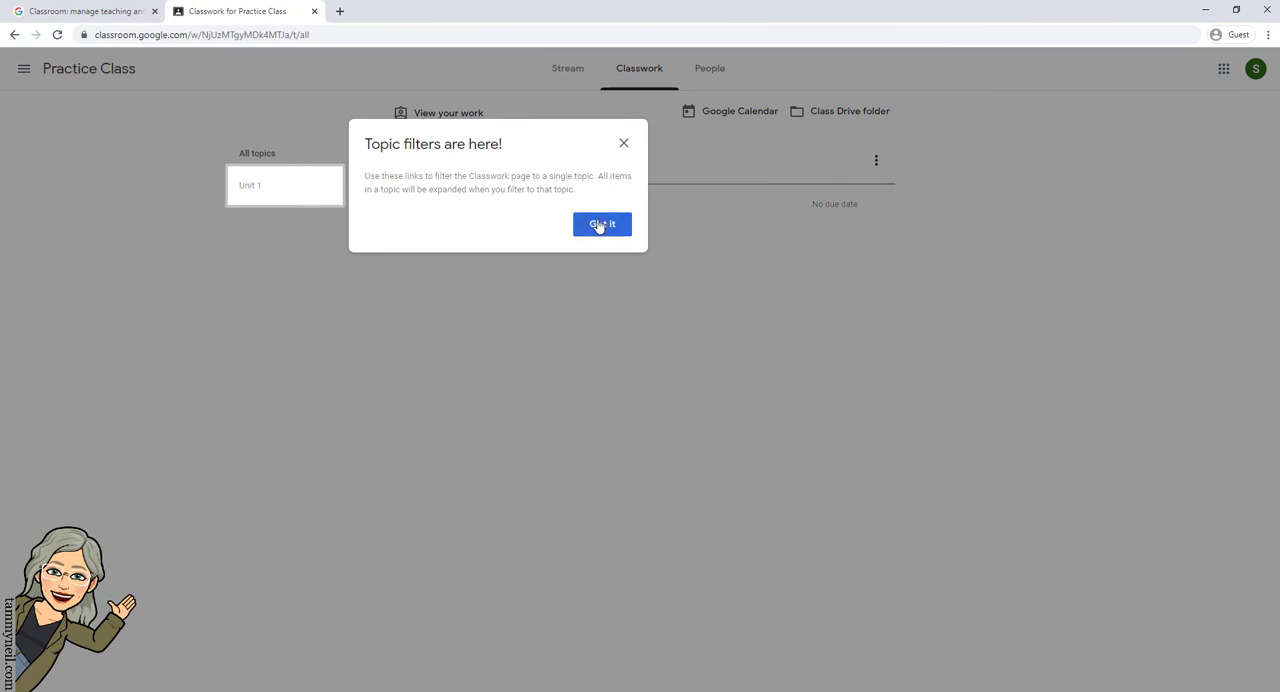
left_click(600, 224)
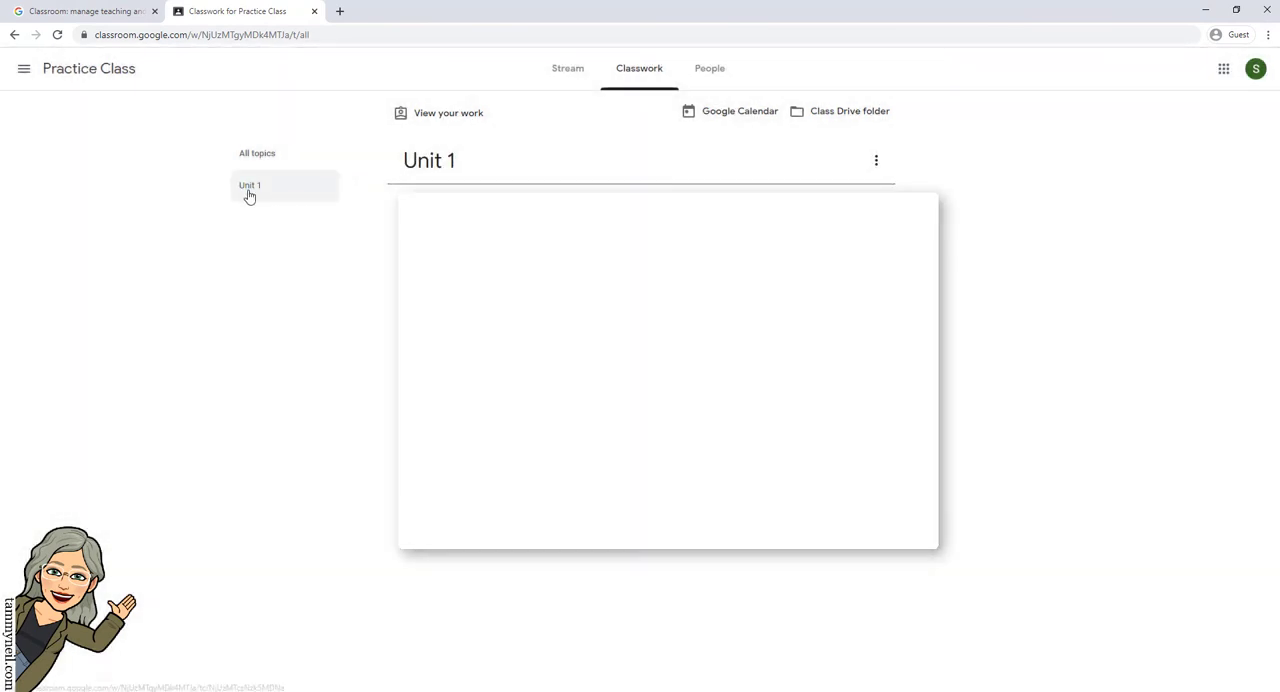
left_click(708, 68)
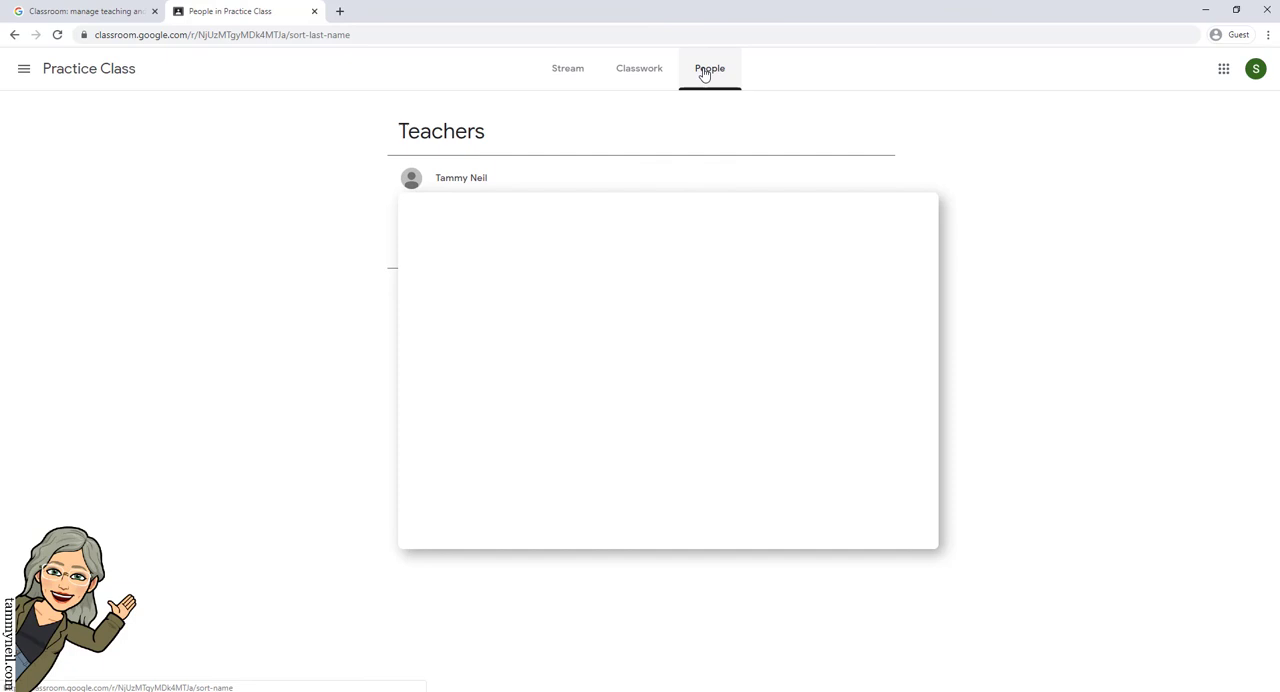
left_click(568, 68)
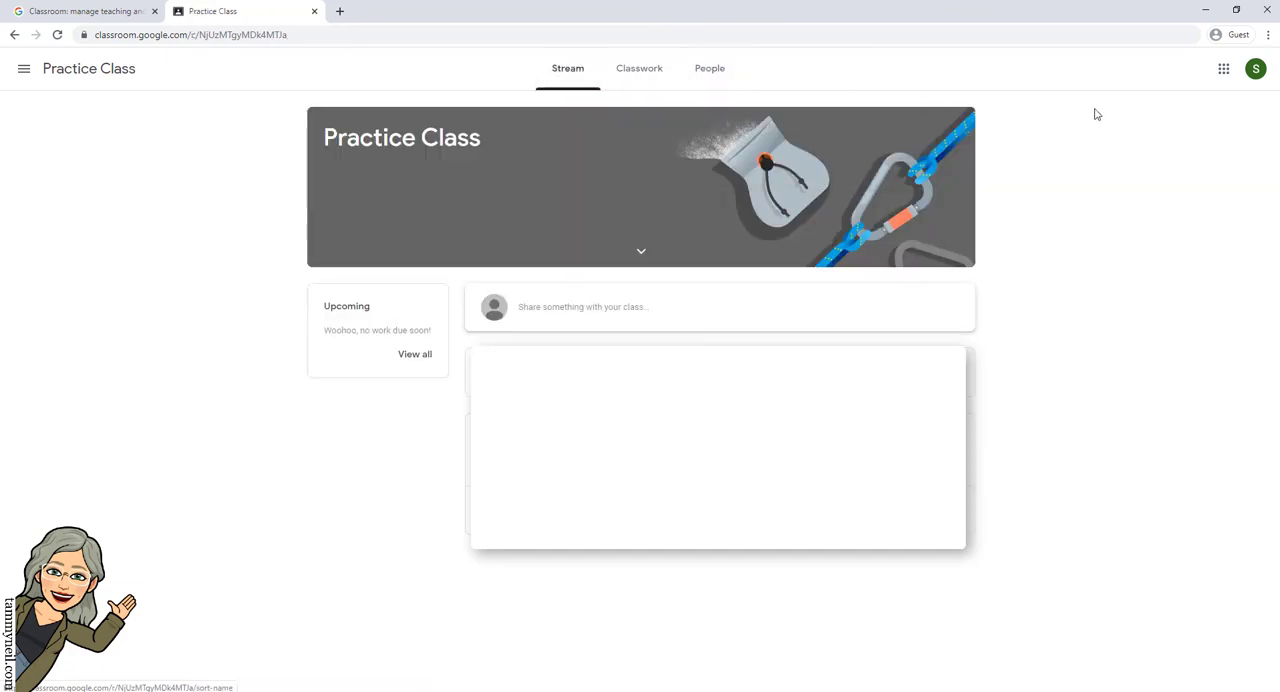
Show and hide the Google apps grid from the class stream
left_click(1224, 68)
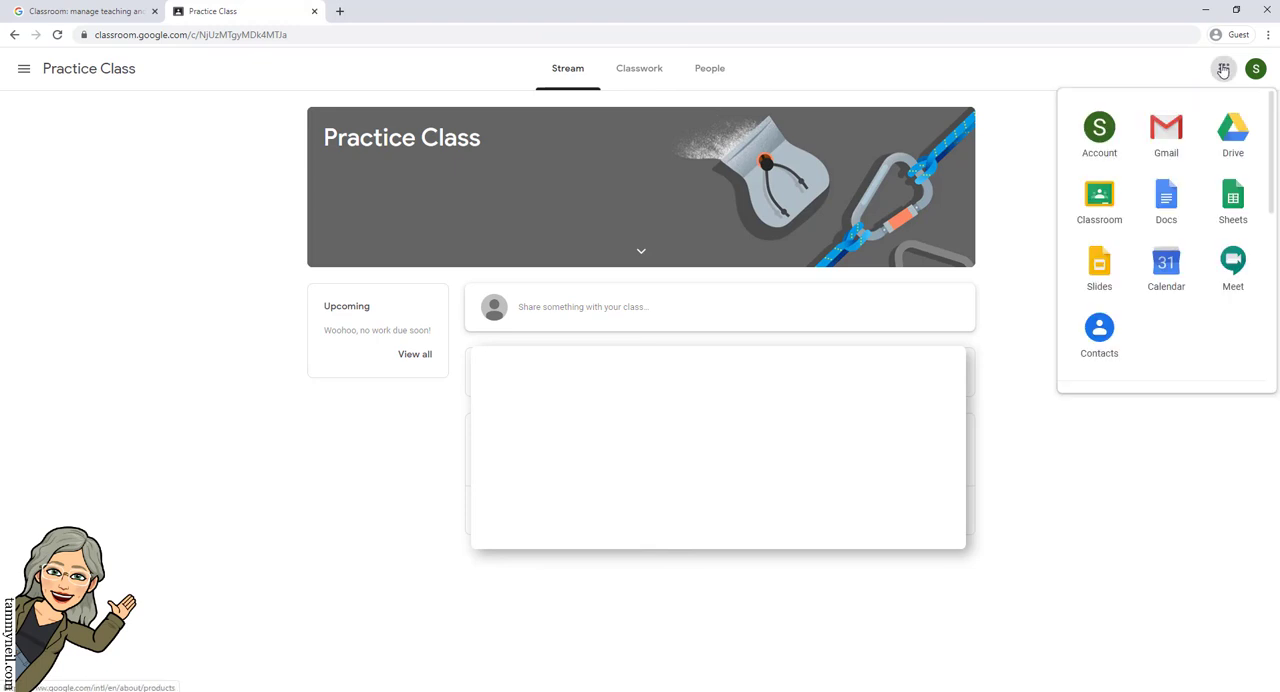
left_click(1224, 68)
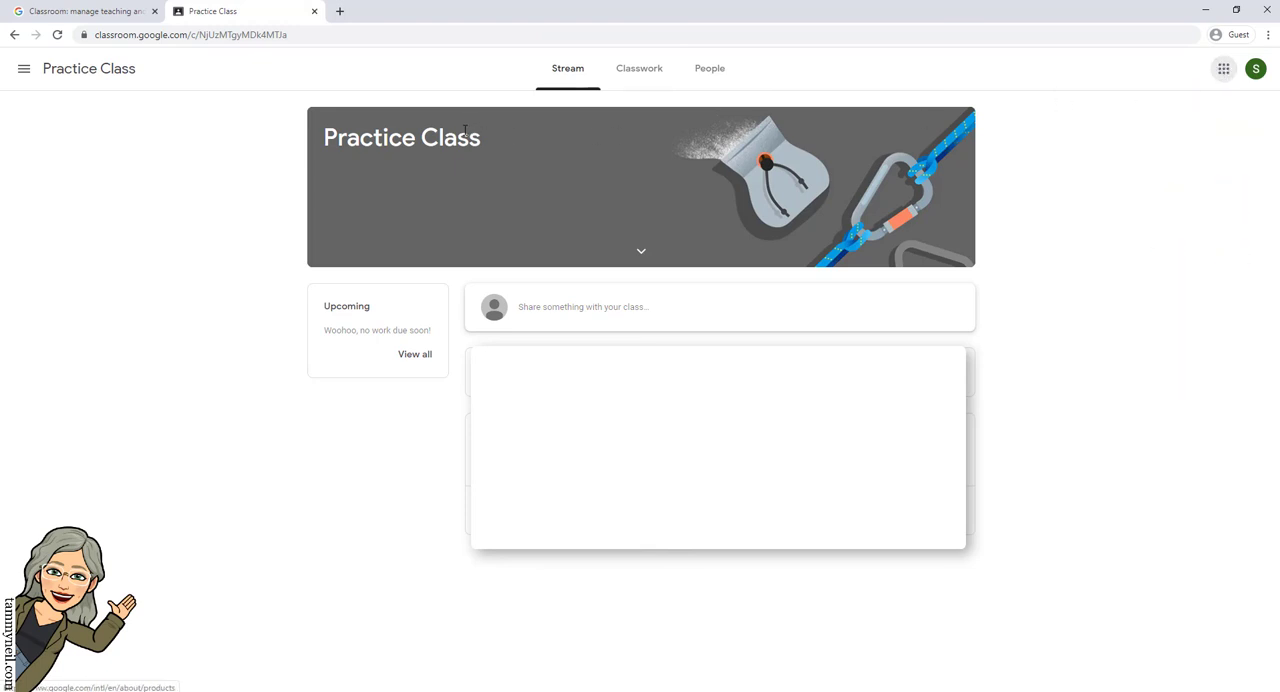
mouse_move(1182, 188)
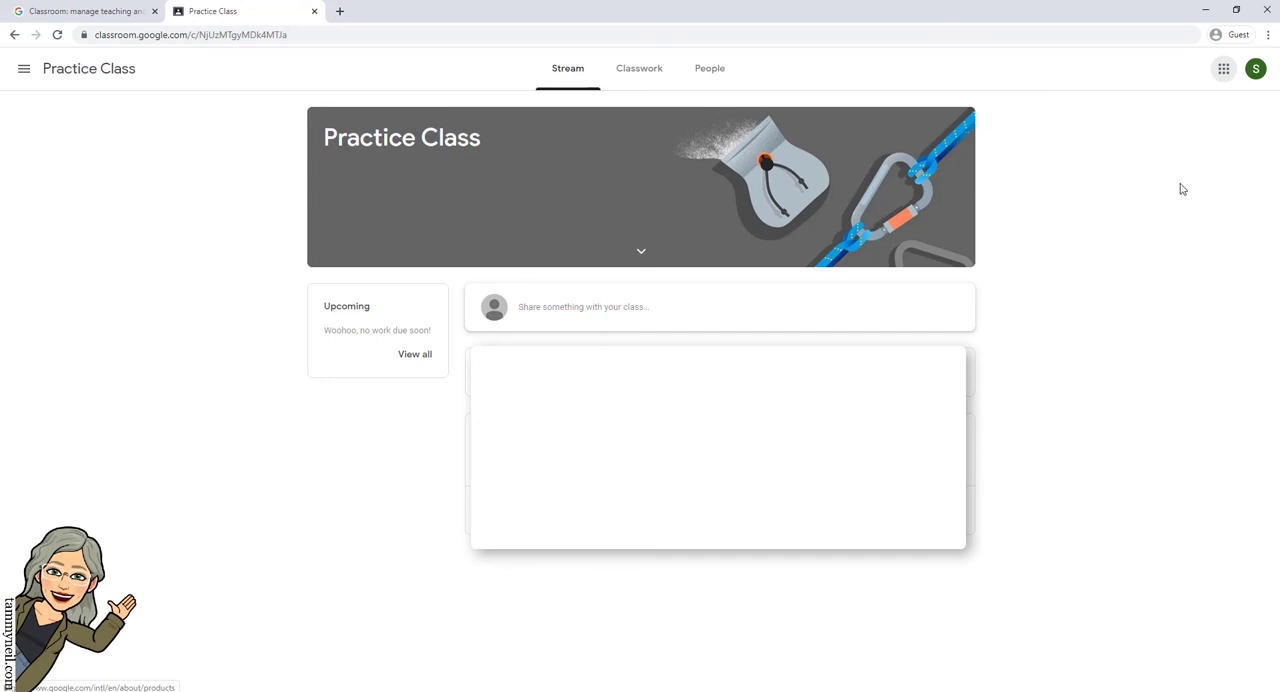